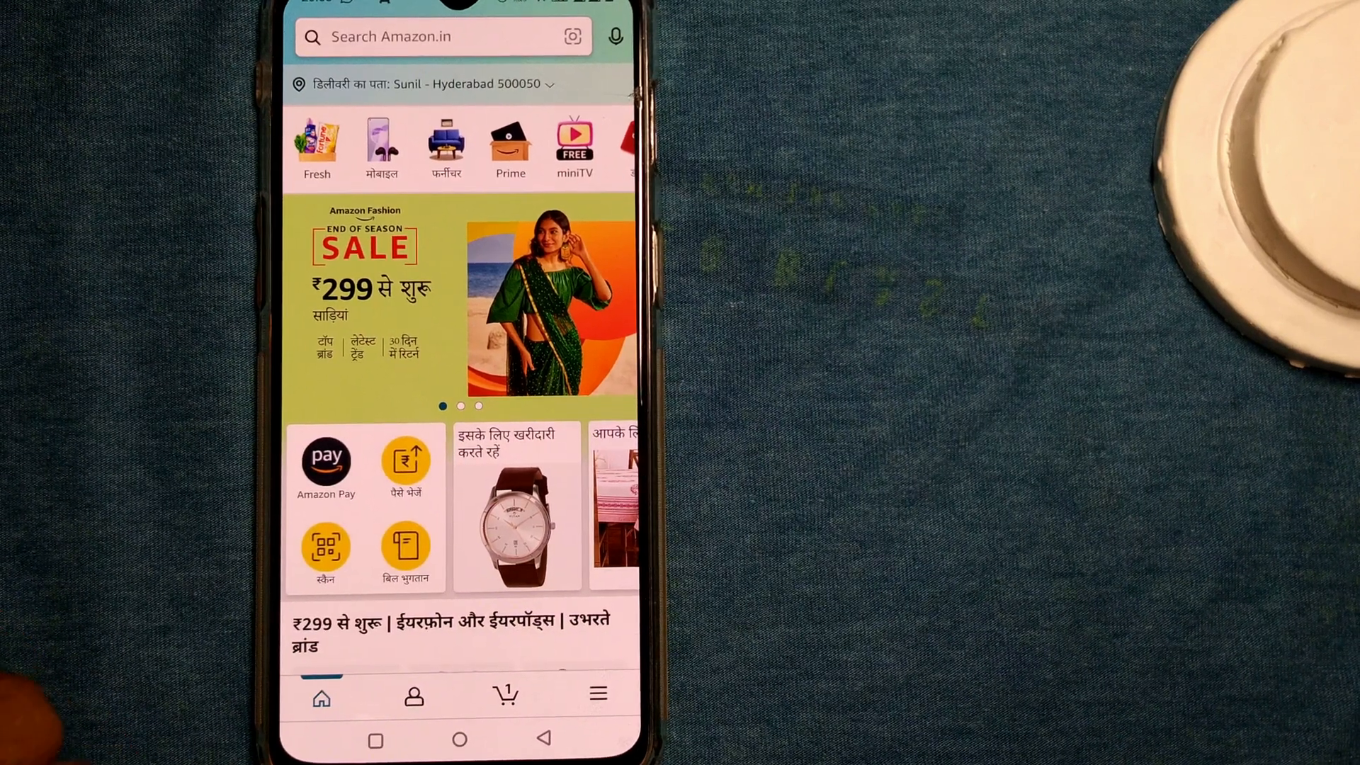
# - Open the hamburger menu and expand the Hindi Settings (सेटिंग) section
pyautogui.click(595, 696)
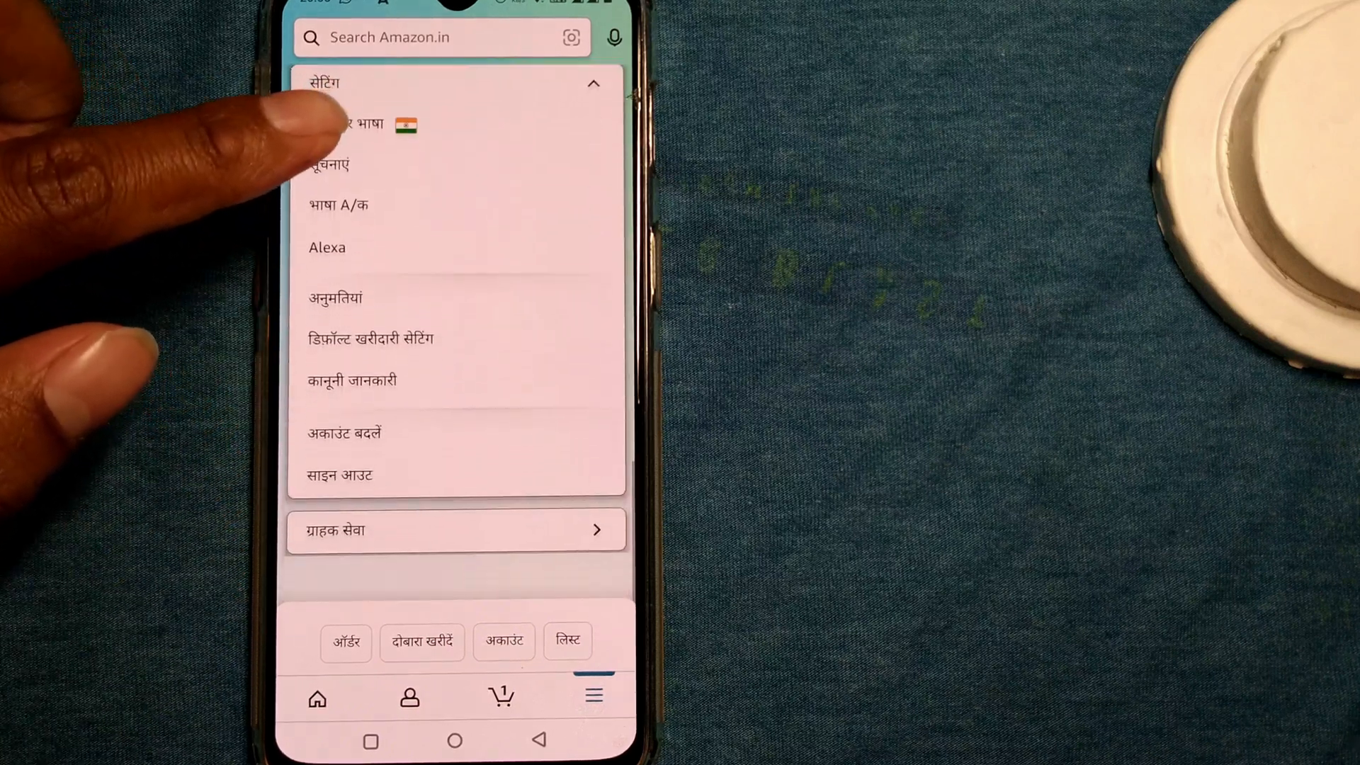
pyautogui.scroll(-3)
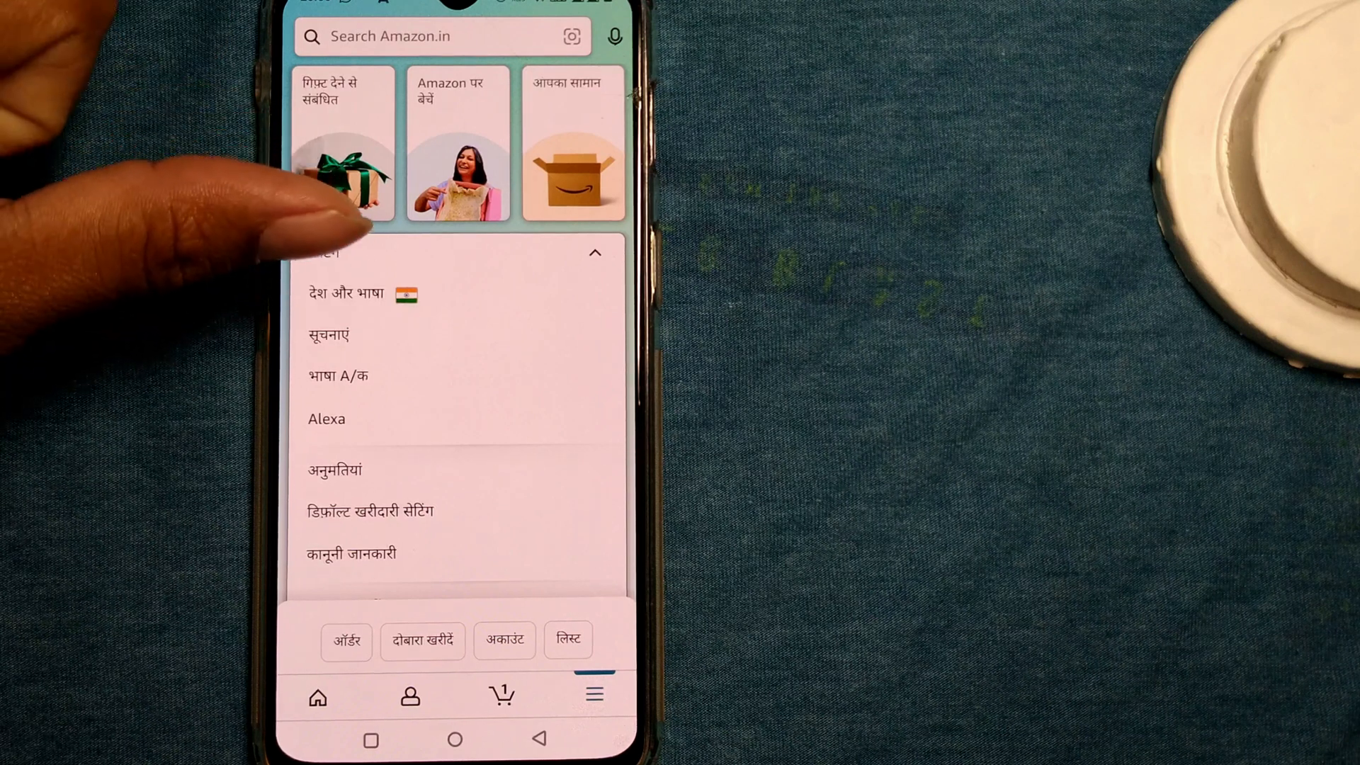
# - Open 'देश और भाषा' (Country & Language) to view Amazon.in language stores, Hindi marked current
pyautogui.click(352, 293)
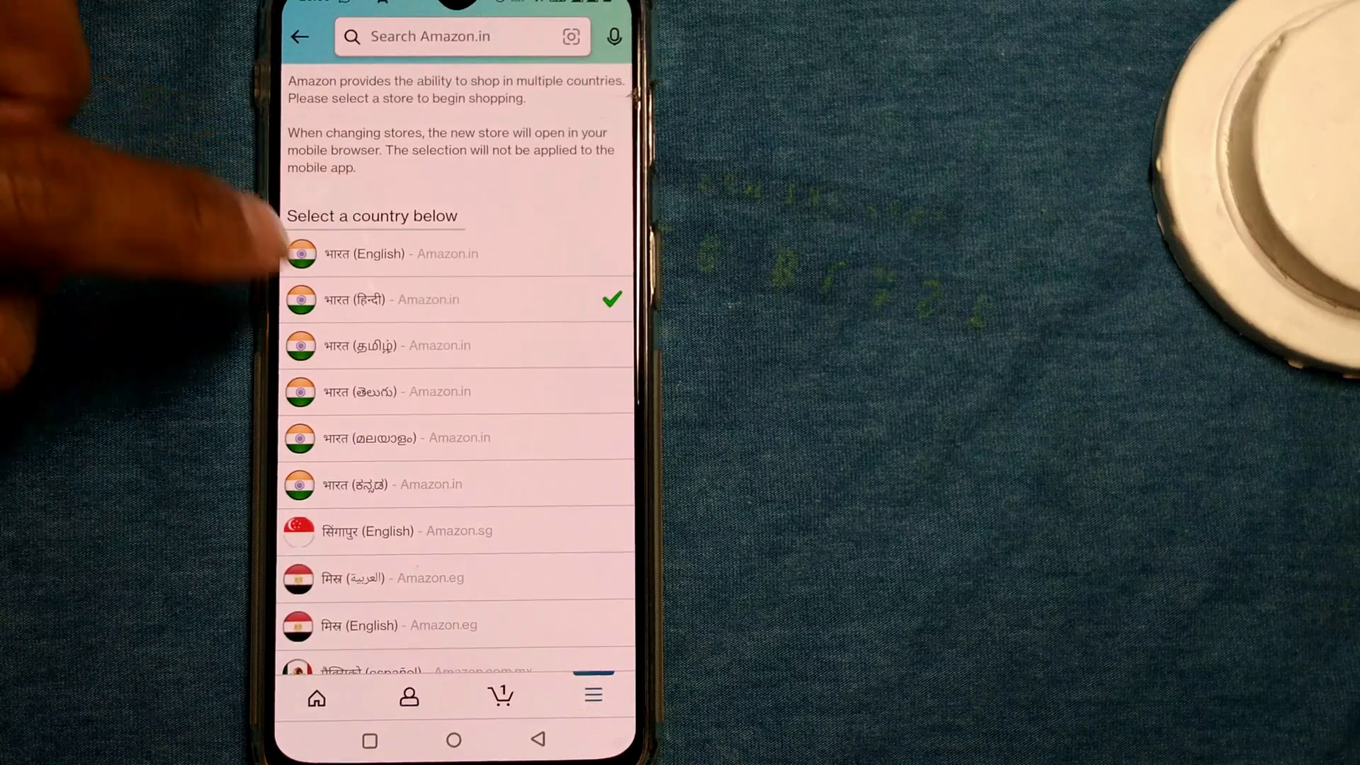
pyautogui.scroll(-3)
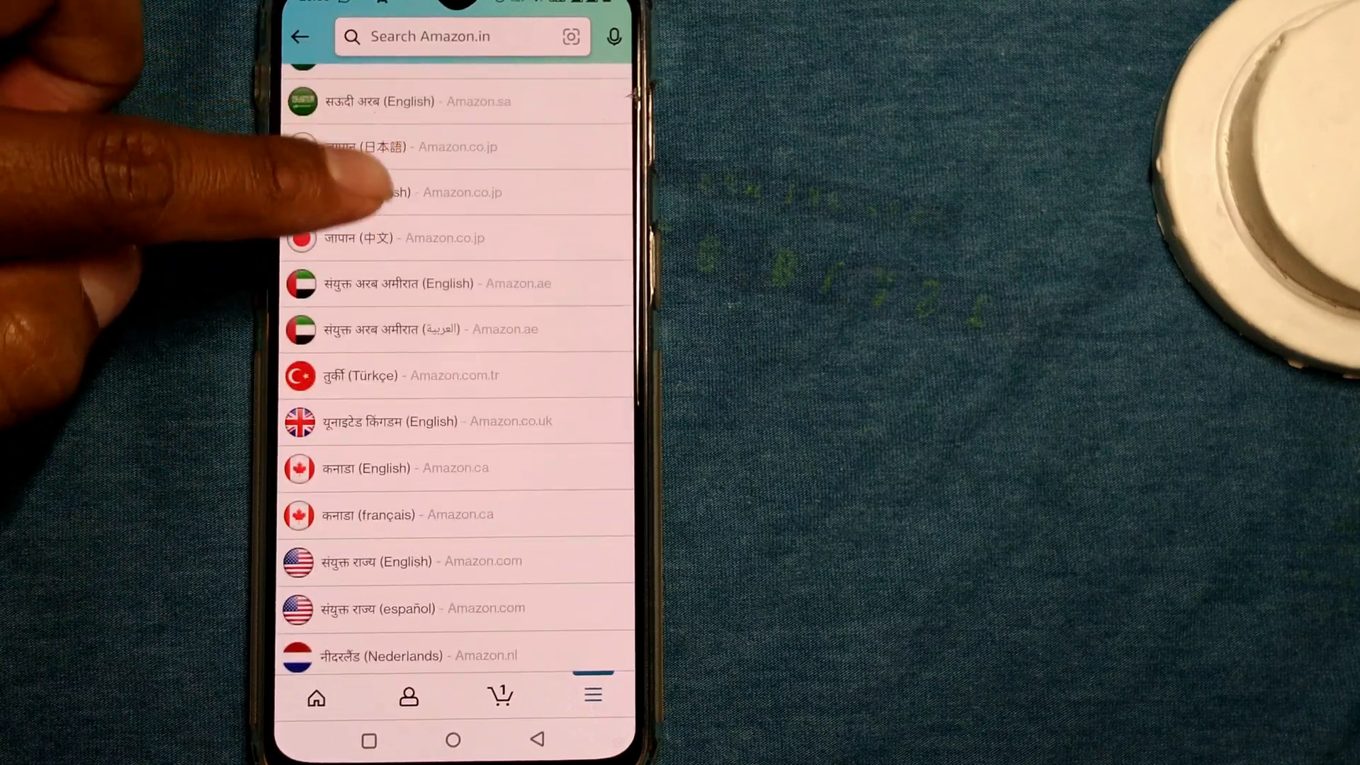
pyautogui.scroll(-3)
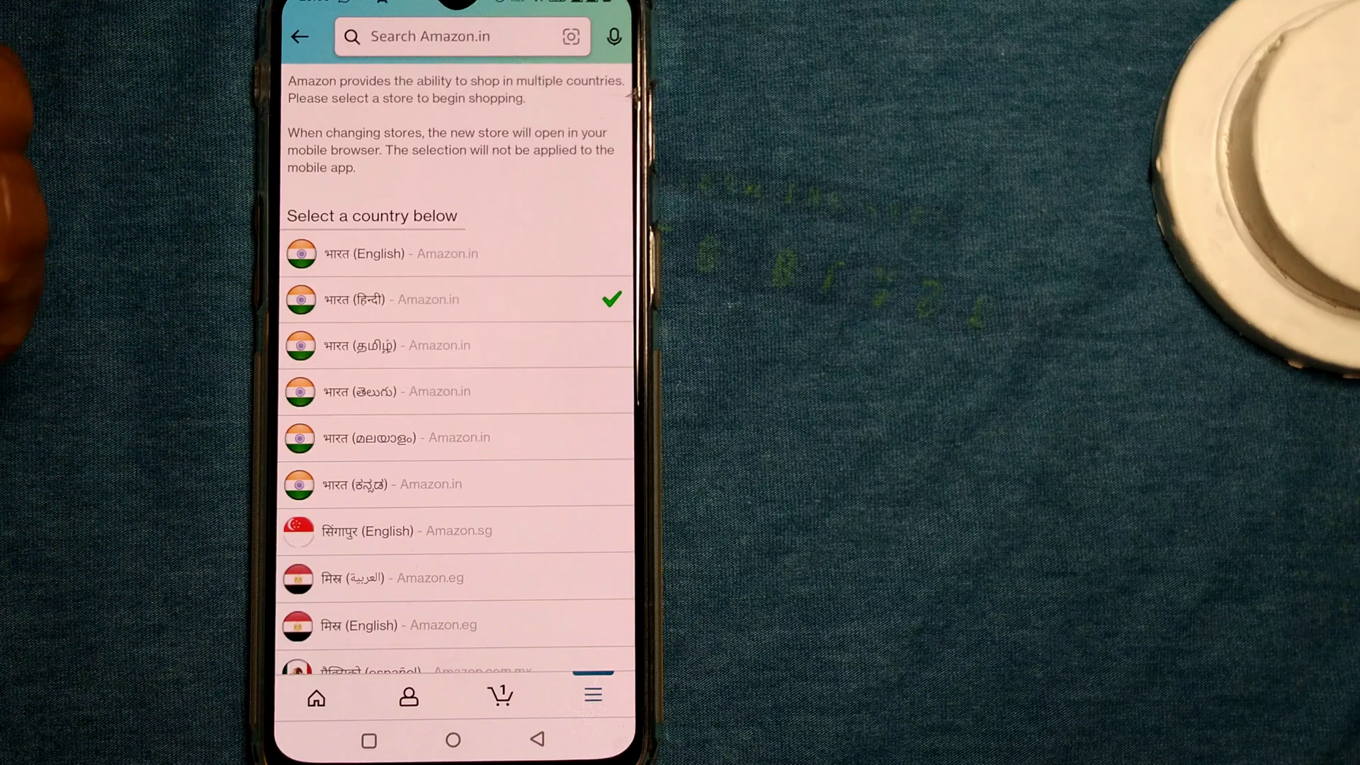